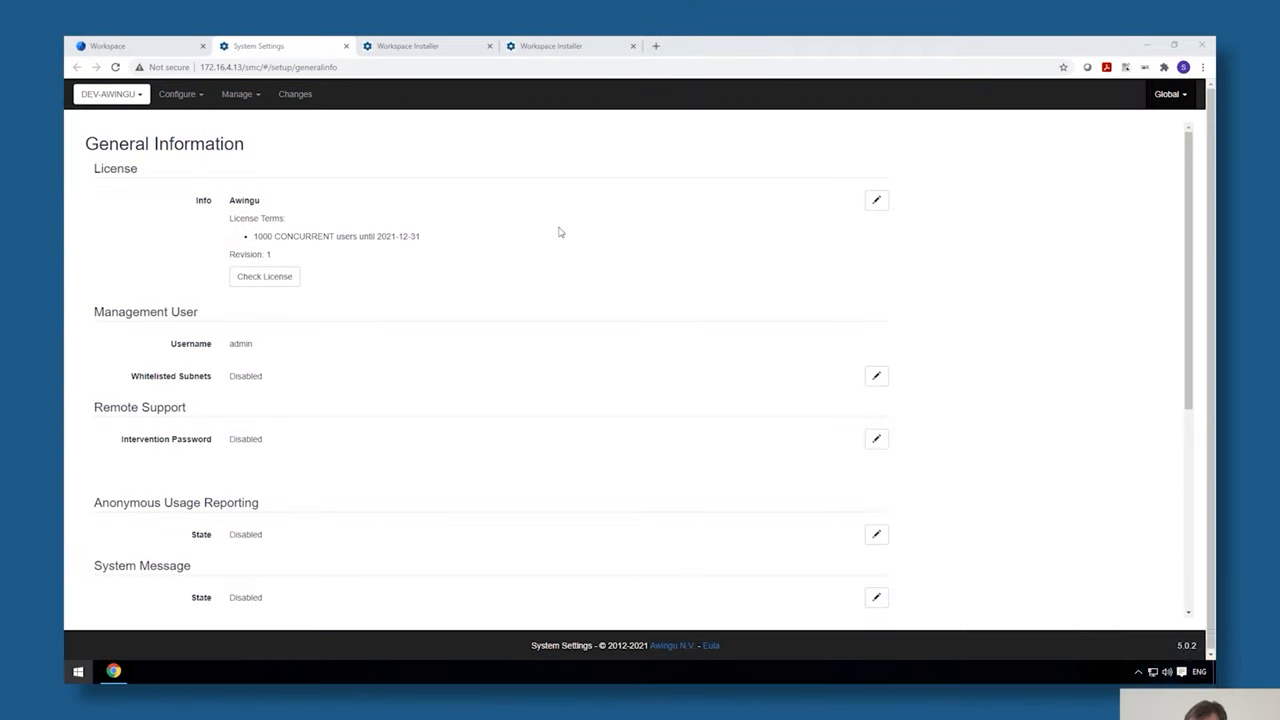
mouse_move(1172, 94)
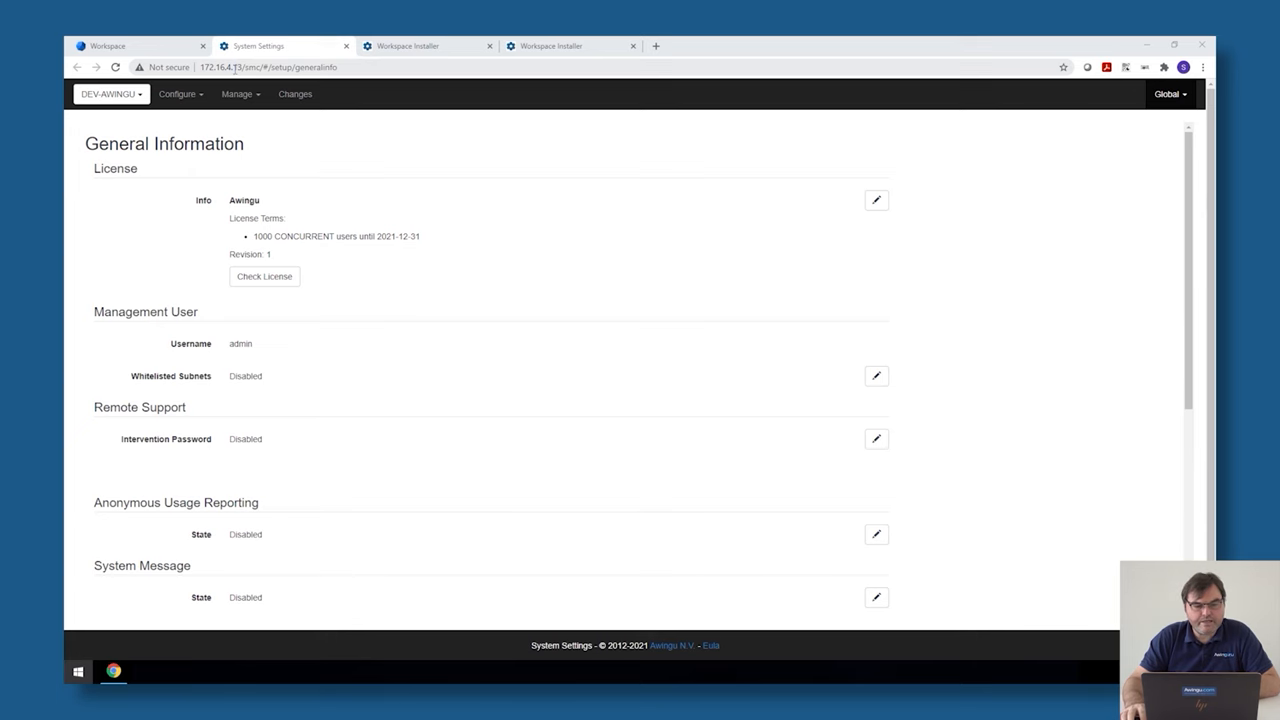
mouse_move(420, 46)
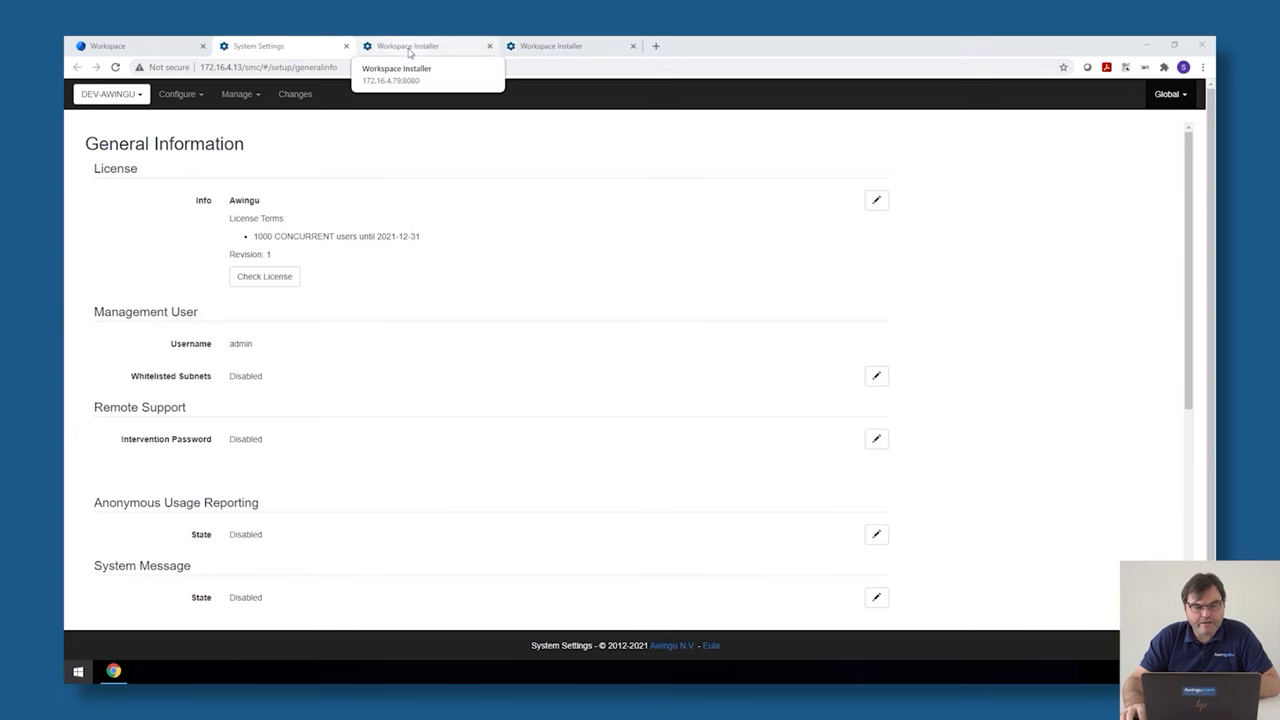
Step: Check on the Connectivity page that the database is external PostgreSQL at 172.16.0.16:5432
left_click(420, 46)
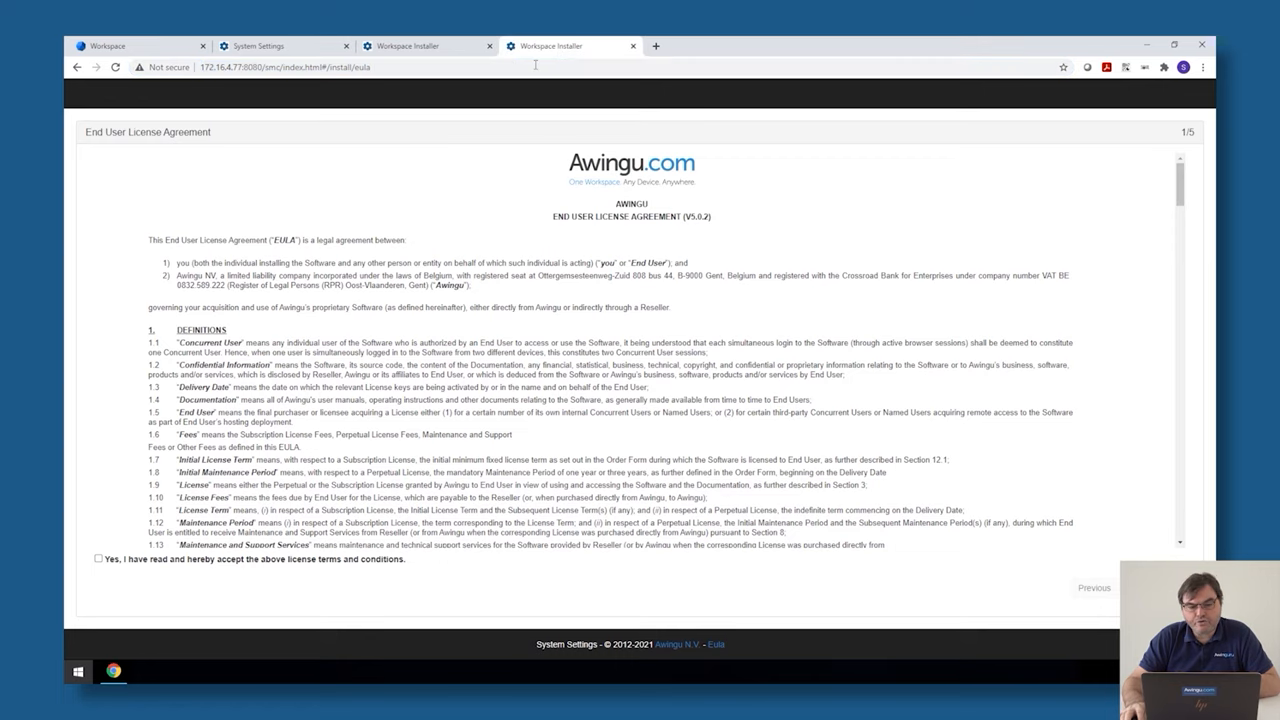
left_click(280, 46)
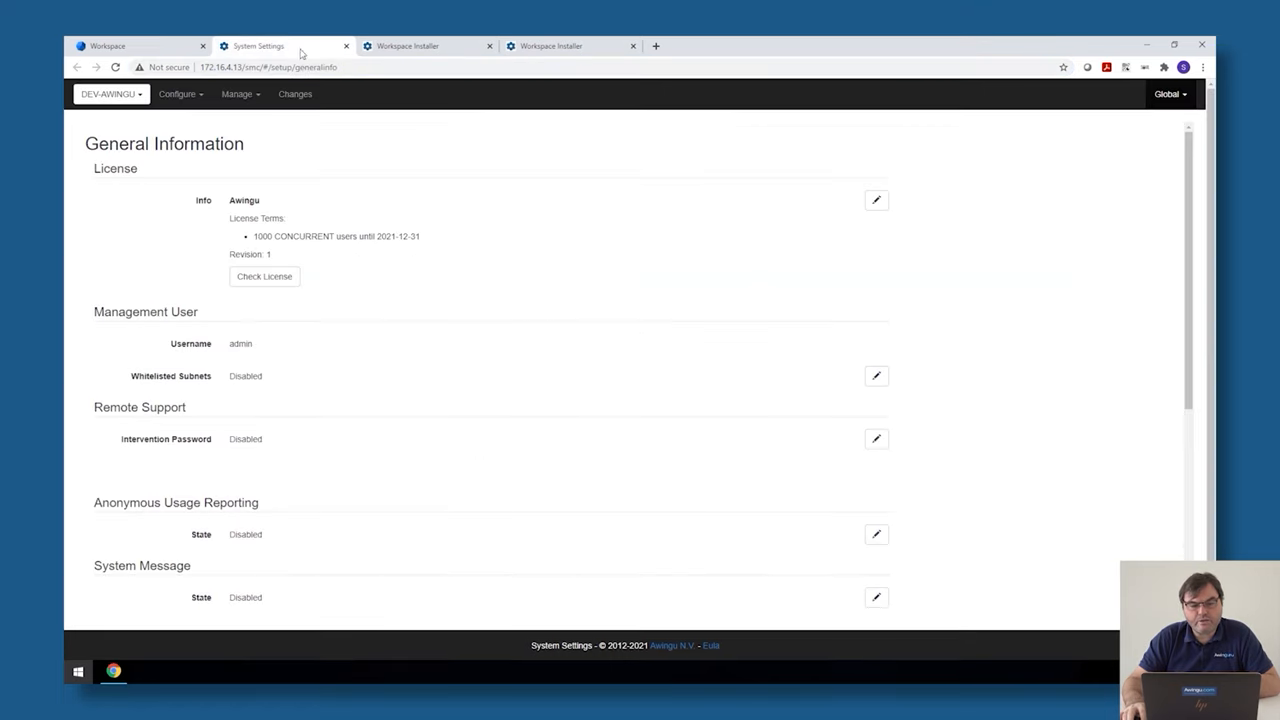
mouse_move(373, 225)
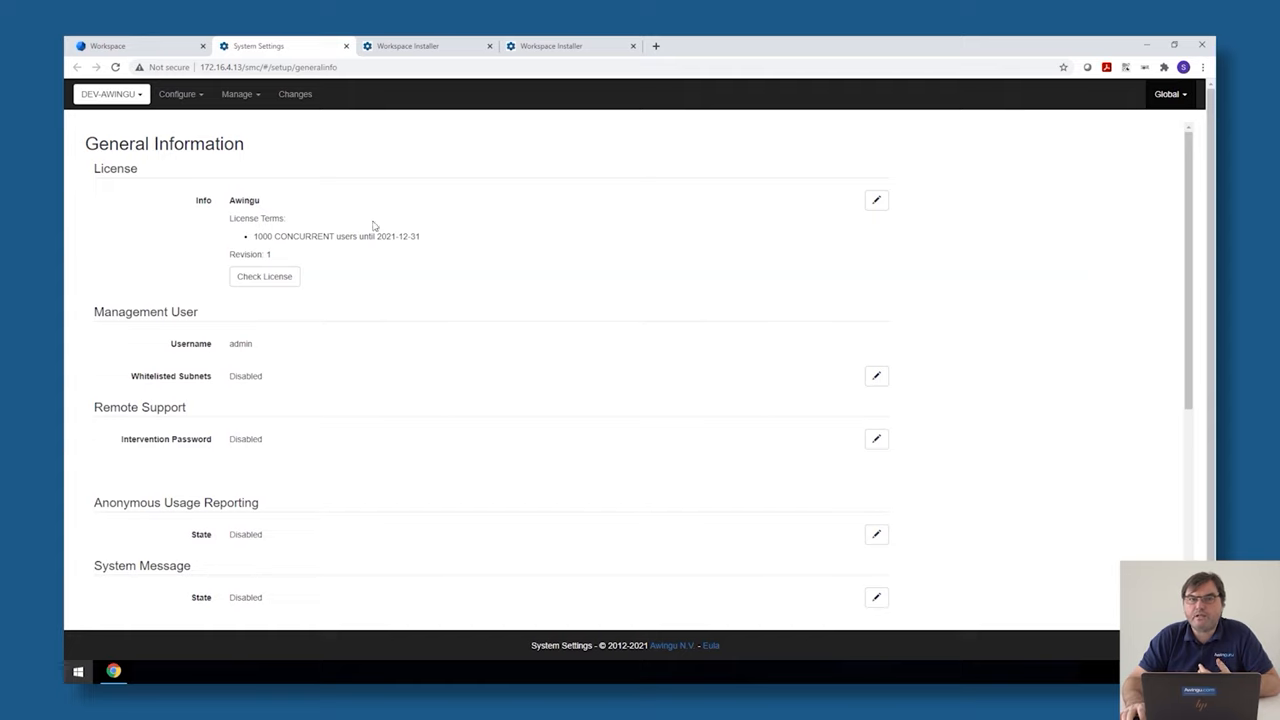
left_click(1168, 94)
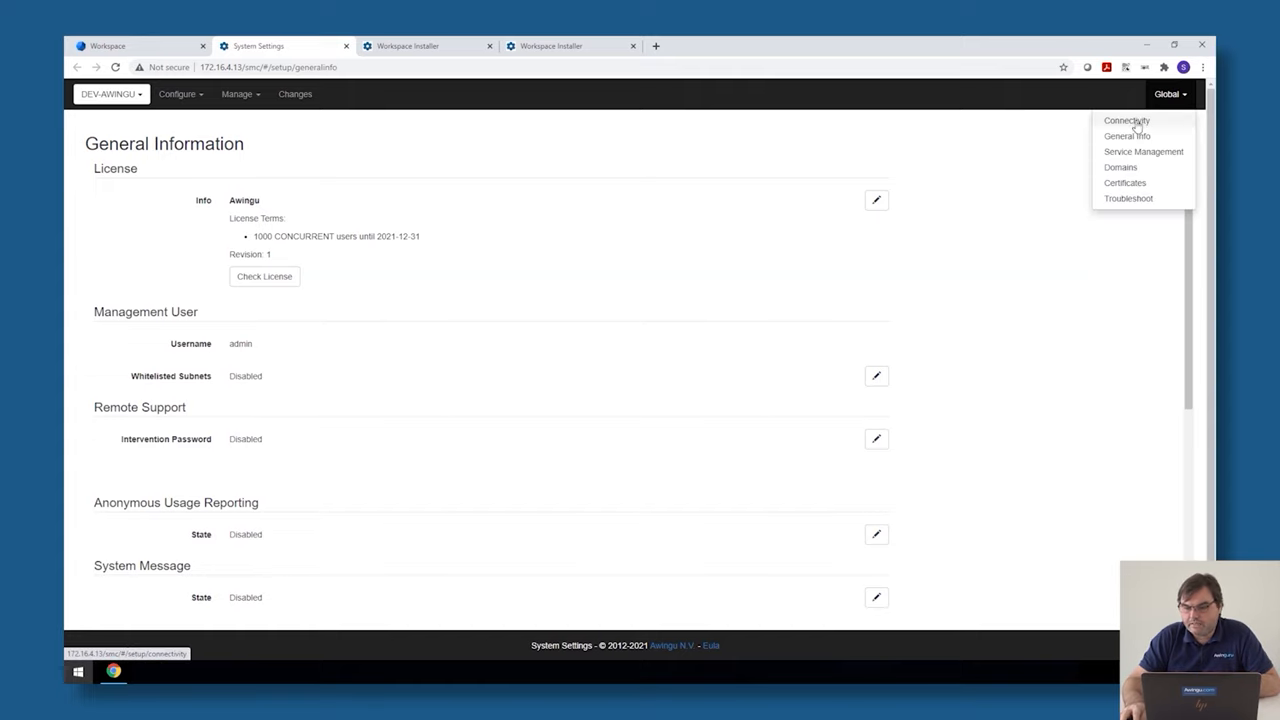
left_click(1127, 120)
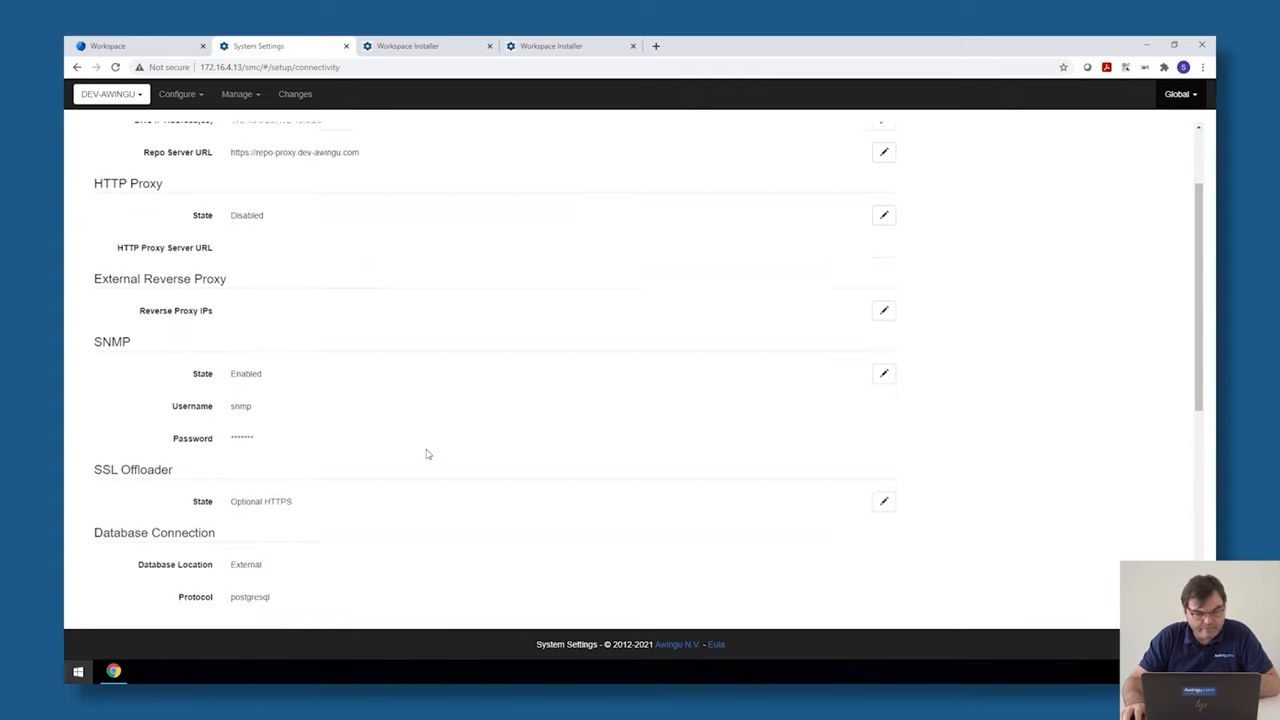
scroll("down", 3)
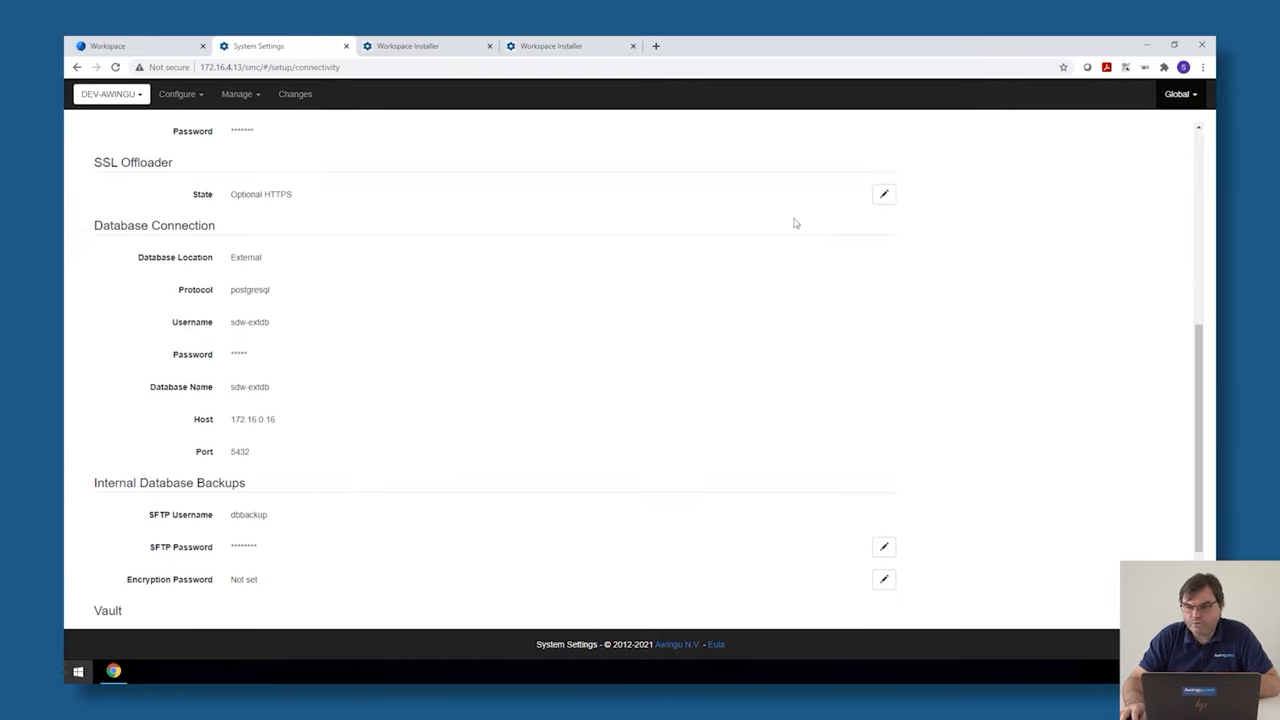
double_click(154, 225)
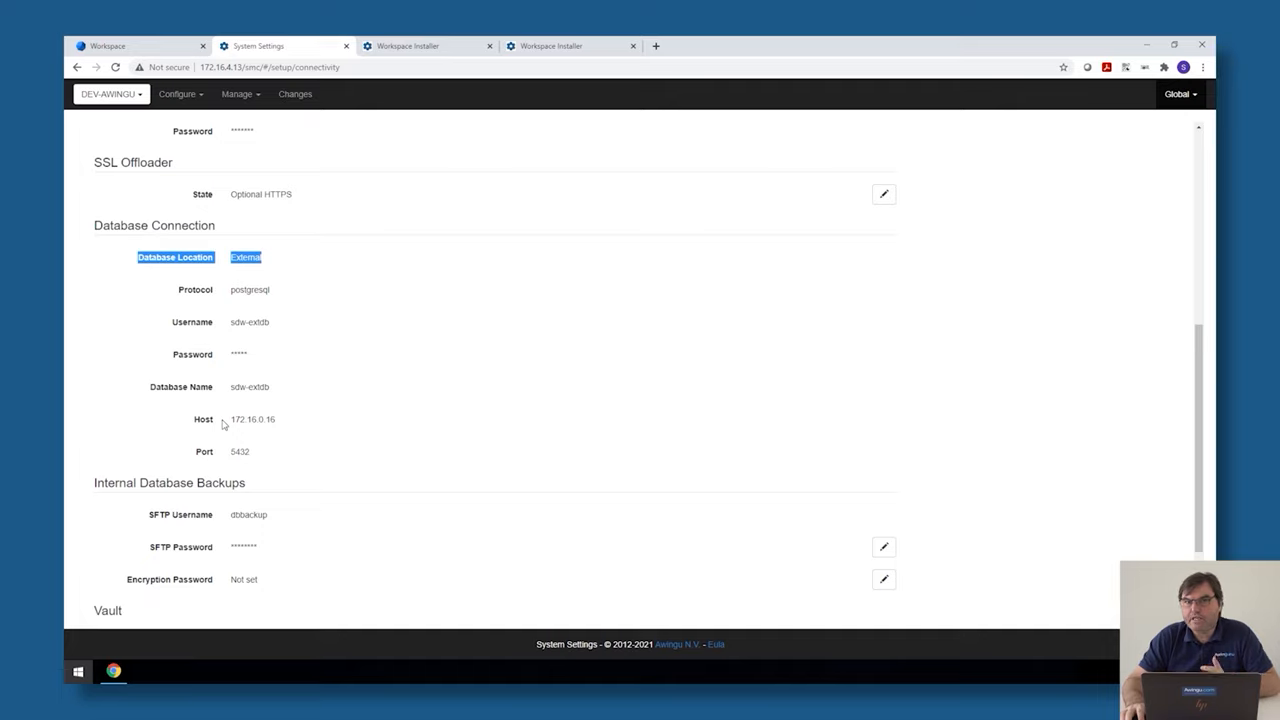
mouse_move(843, 303)
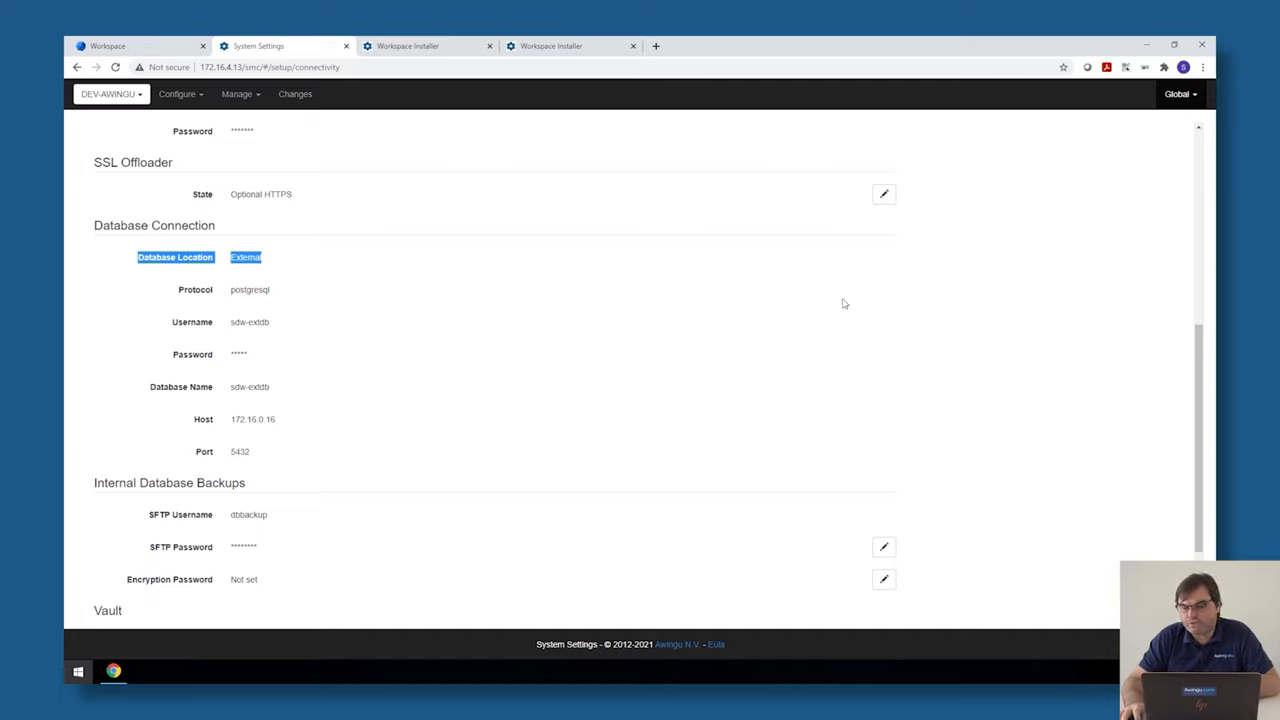
left_click(1180, 94)
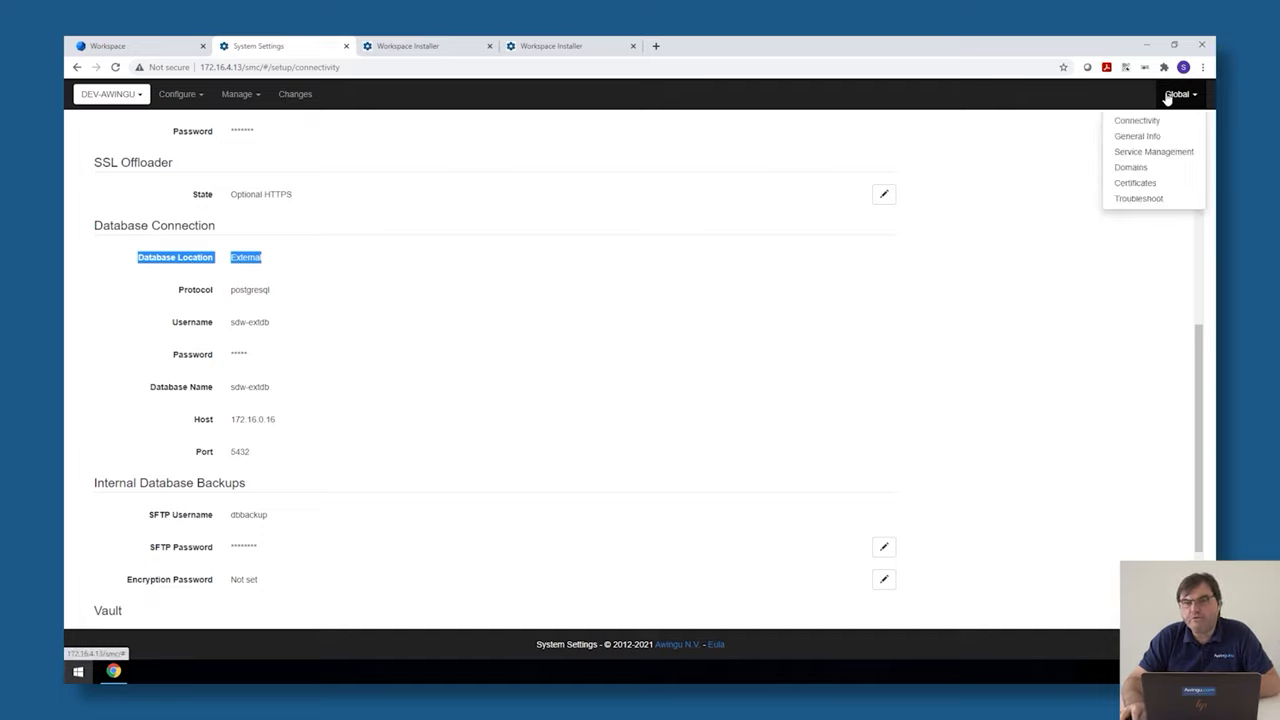
mouse_move(1153, 151)
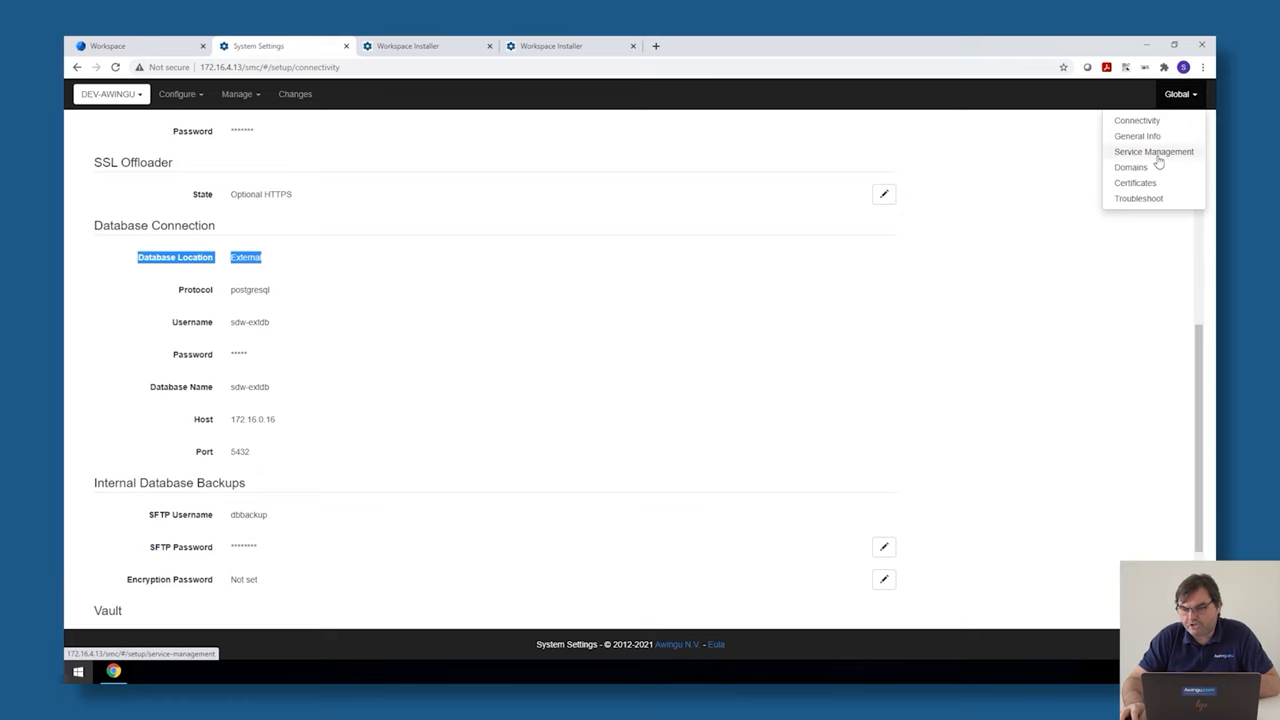
Step: Edit the Service Management table starting from the sdw-extdb appliance row
left_click(1153, 151)
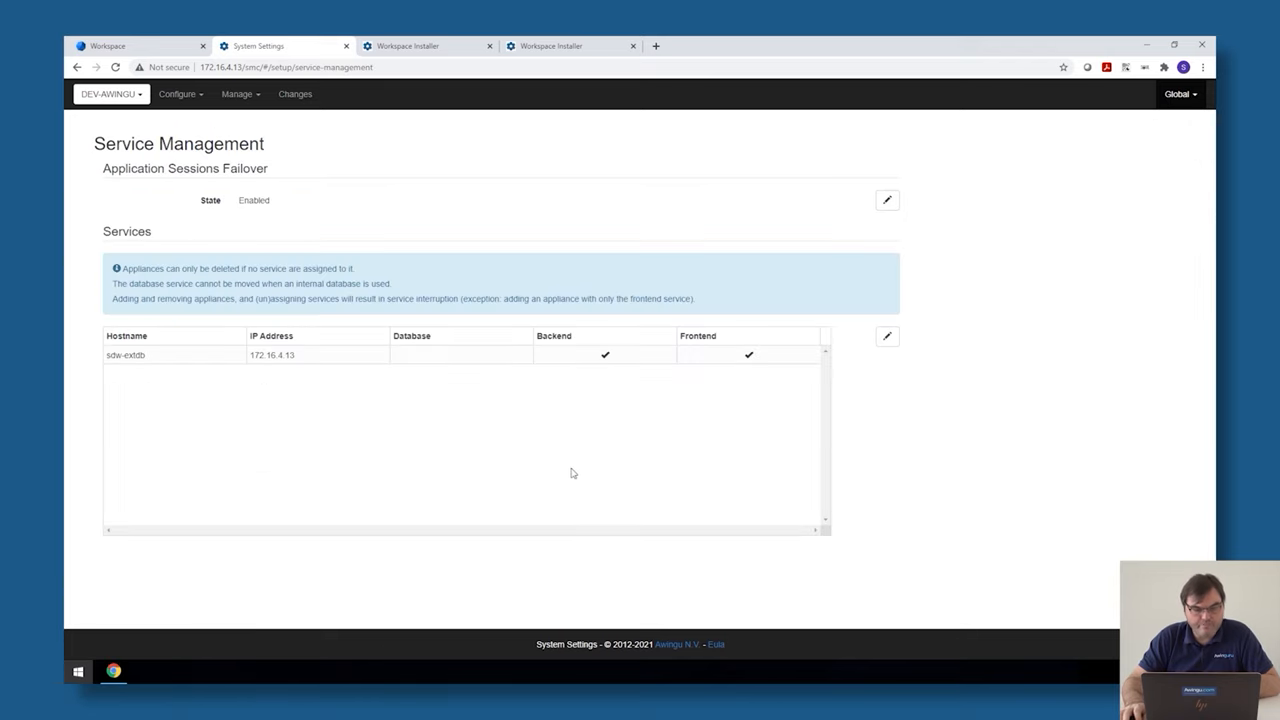
left_click(125, 355)
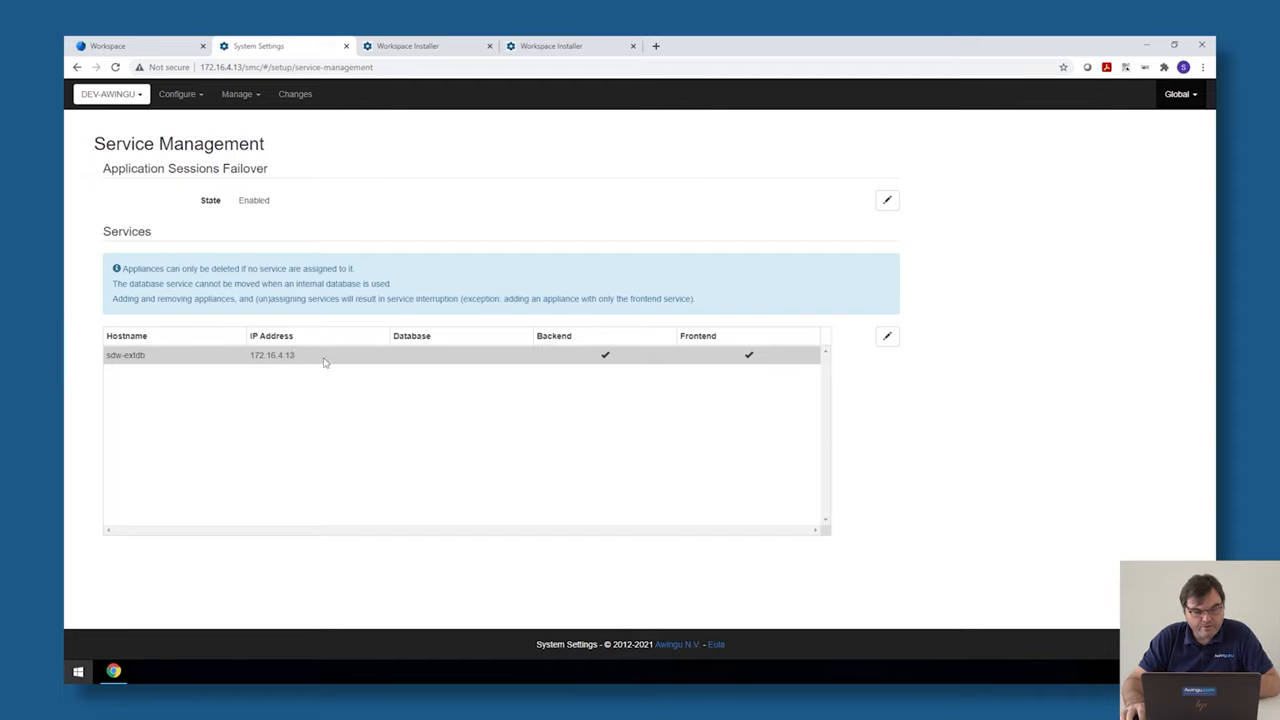
double_click(271, 355)
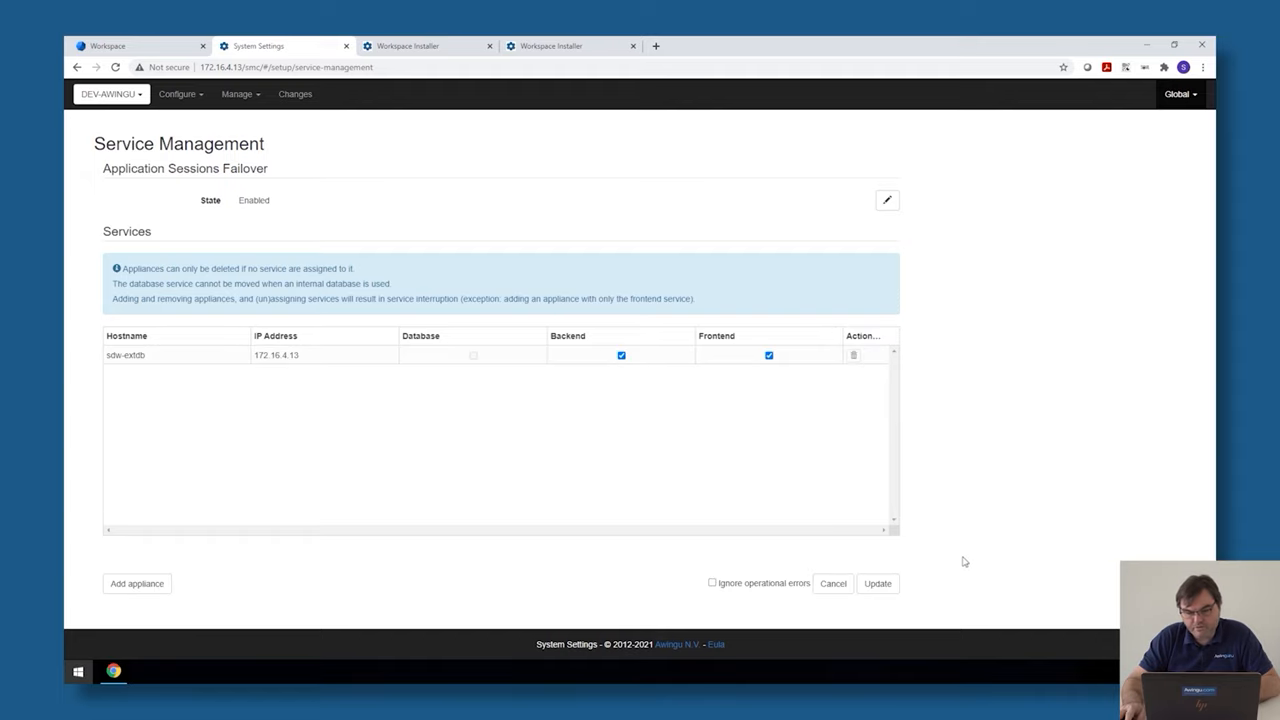
Step: Add appliances node2 at 172.16.4.79 and node3 at 172.16.4.77
scroll("down", 3)
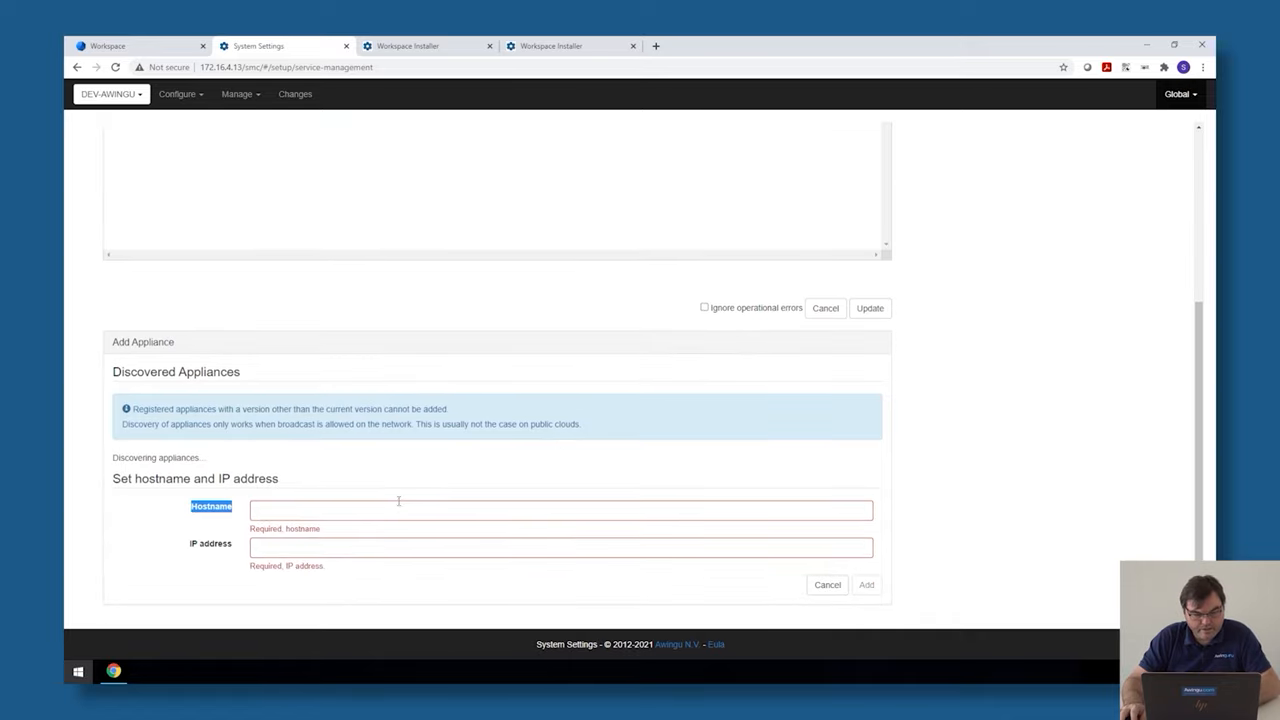
type("node")
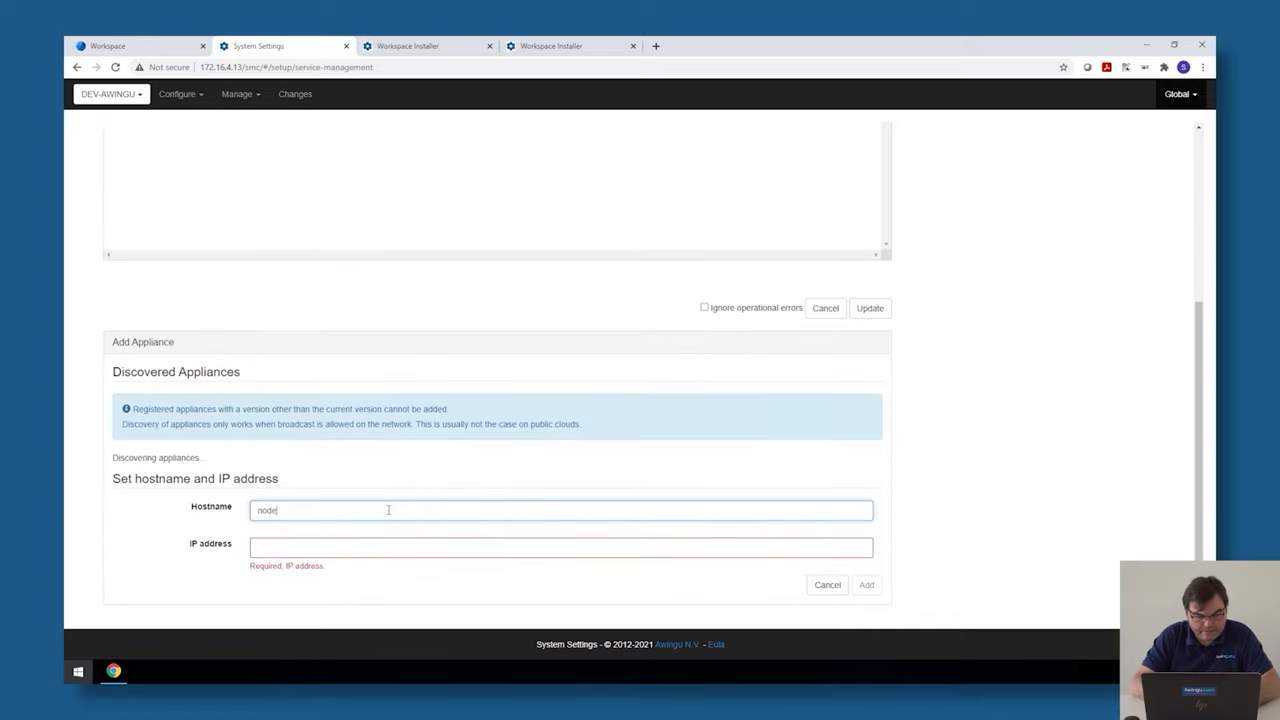
type("172.16.4.1")
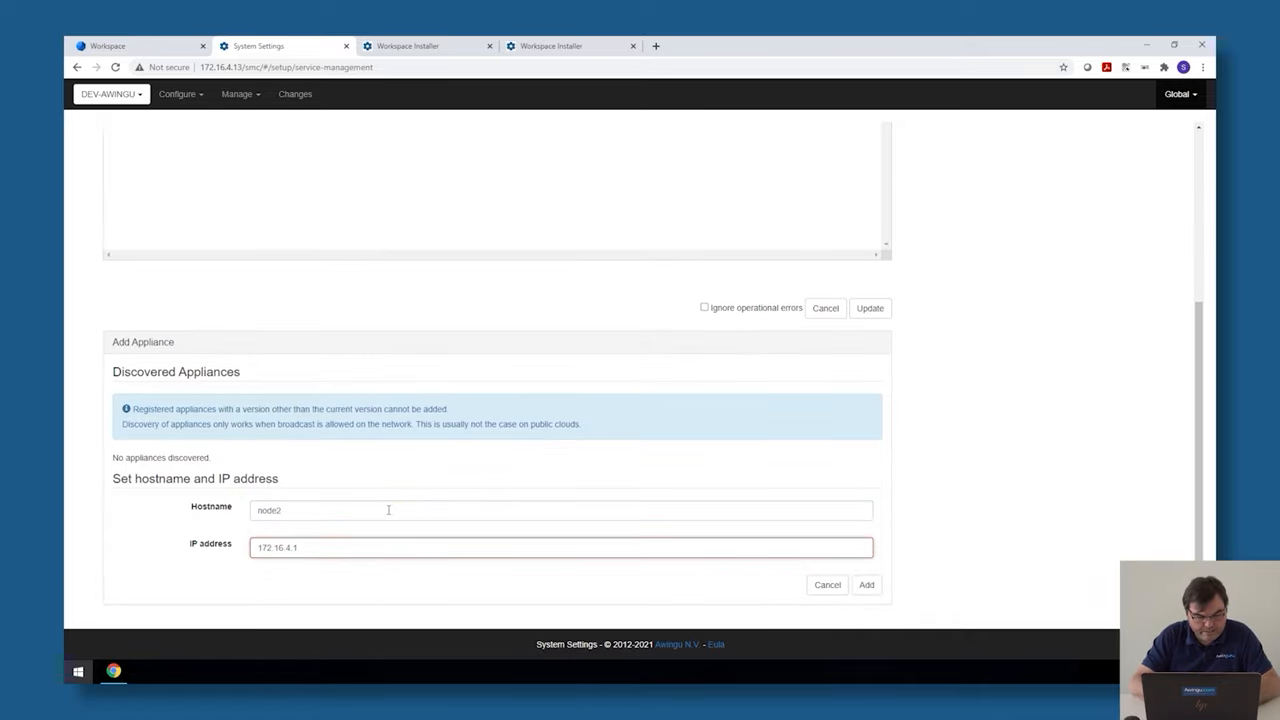
type("79")
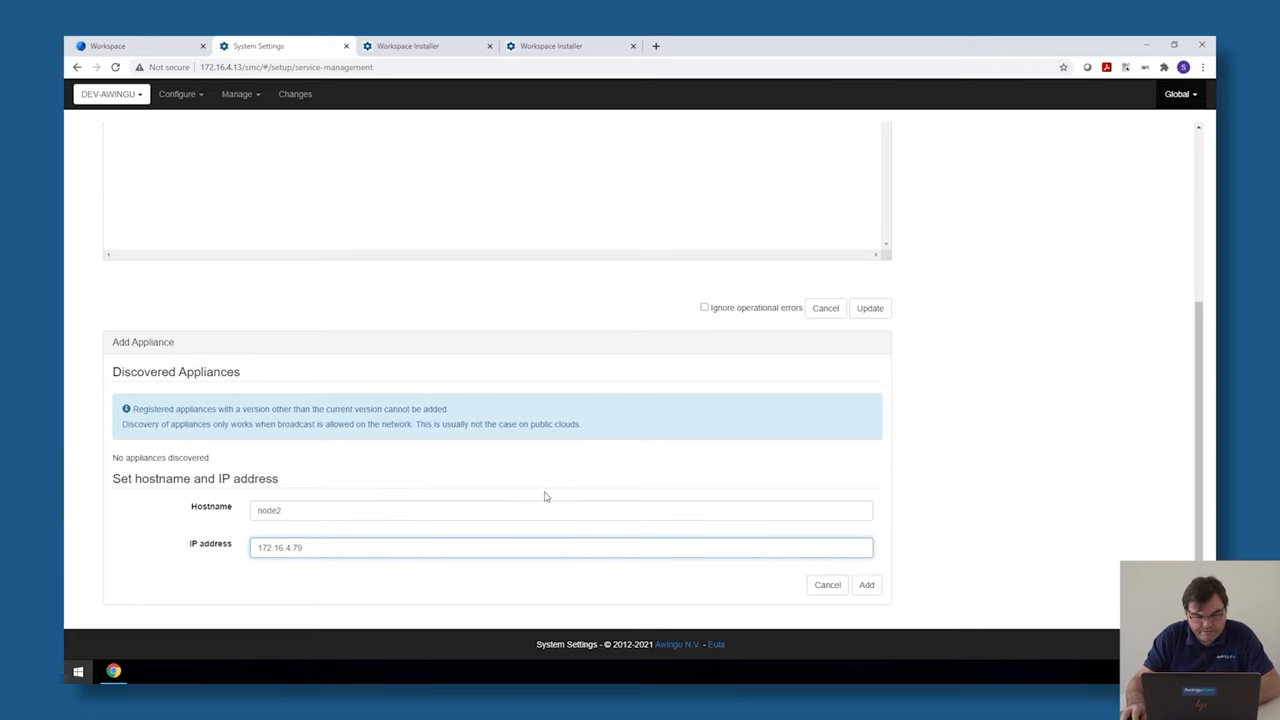
left_click(865, 584)
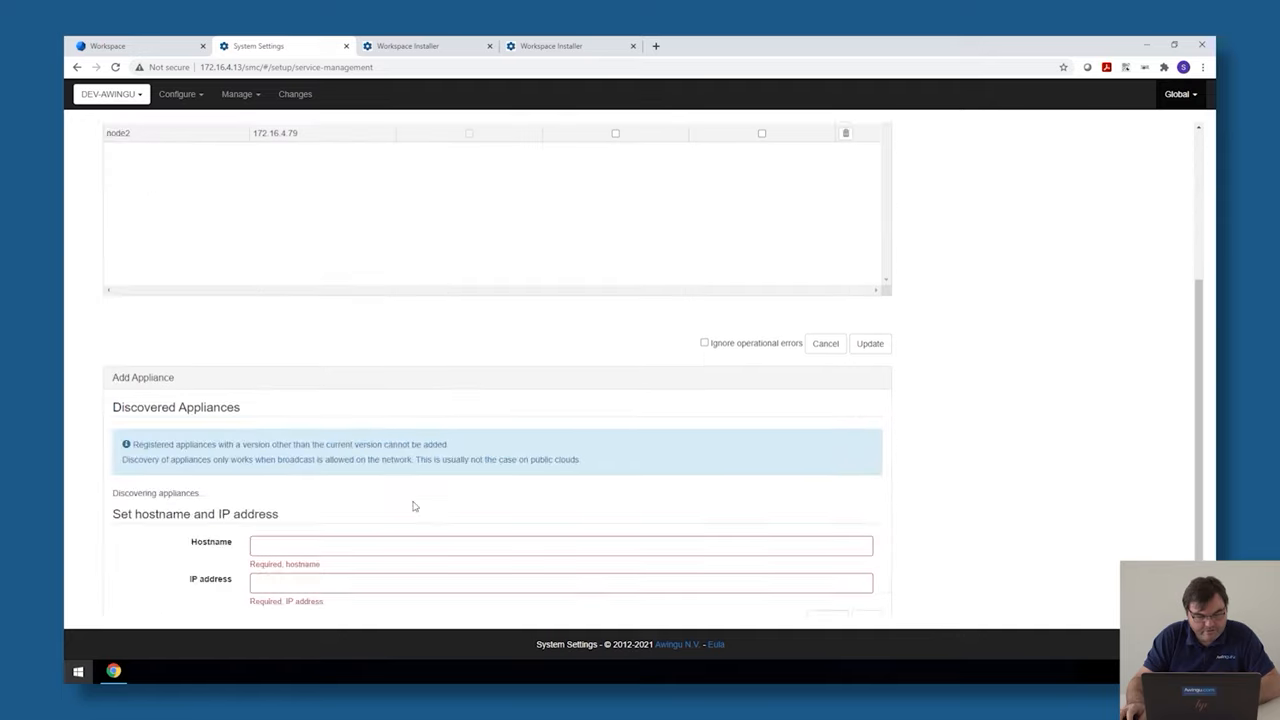
type("node3")
type("172.16.4.1")
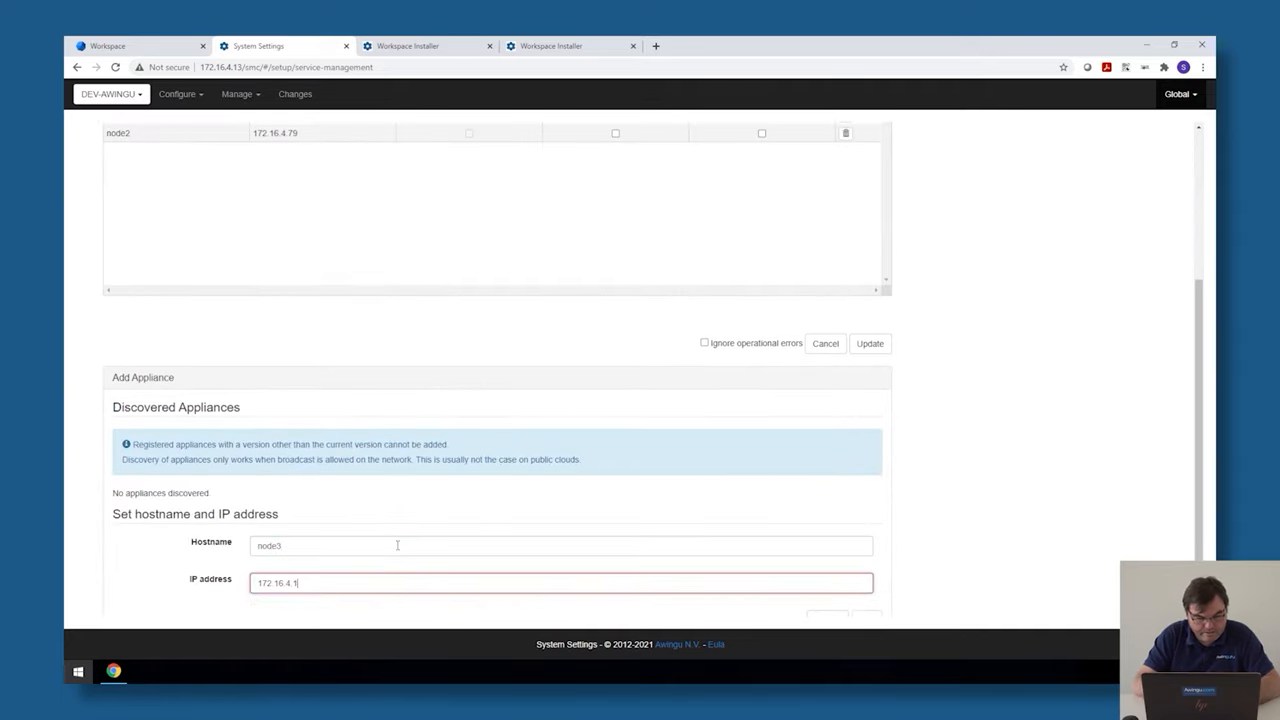
type("77")
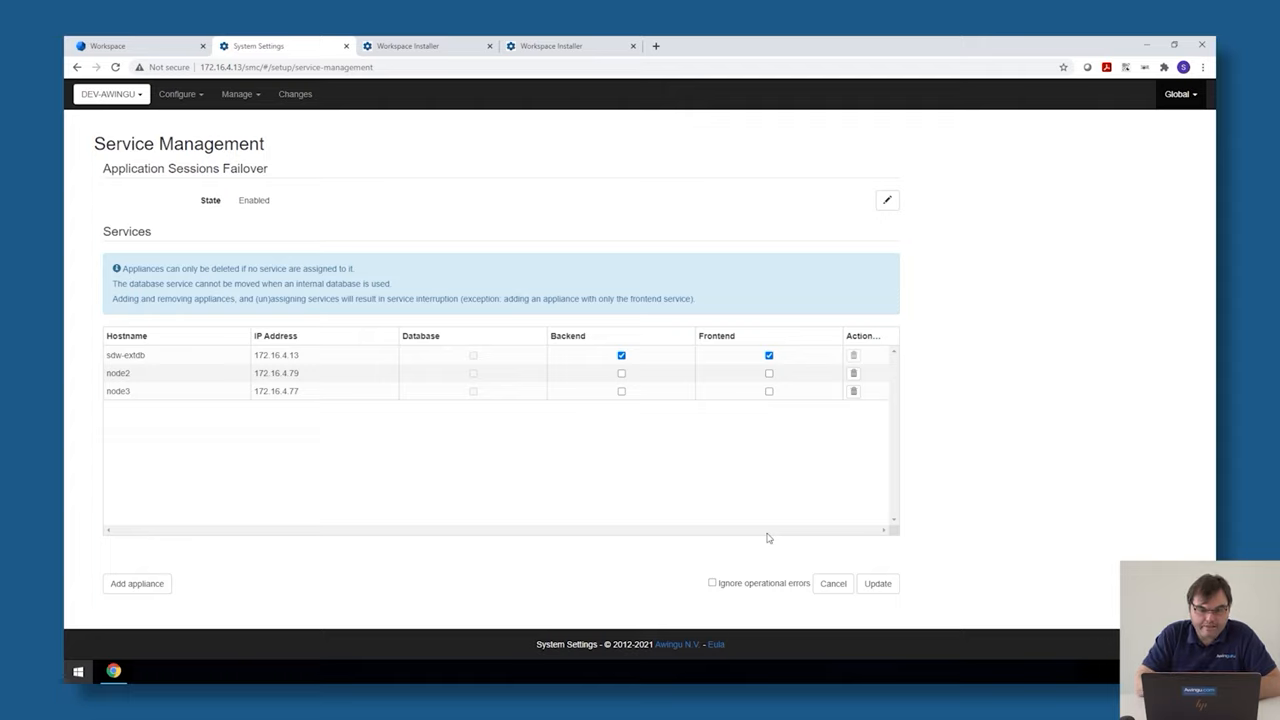
mouse_move(862, 557)
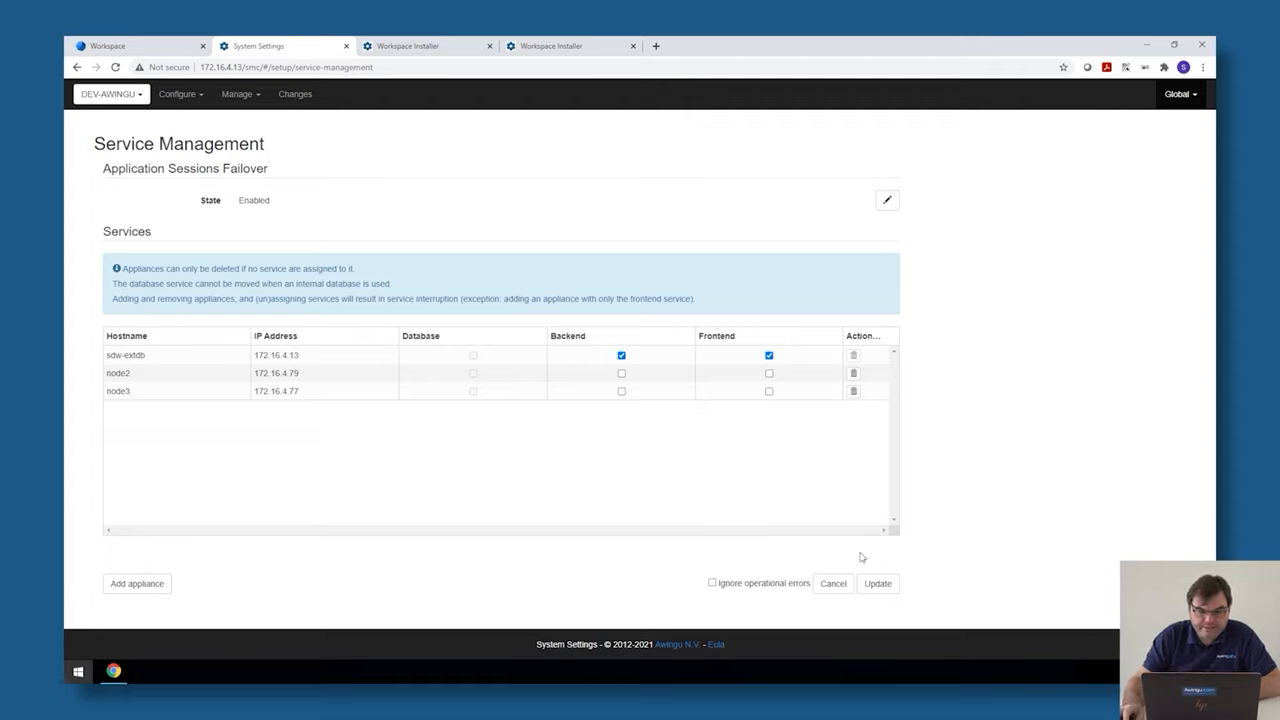
mouse_move(604, 429)
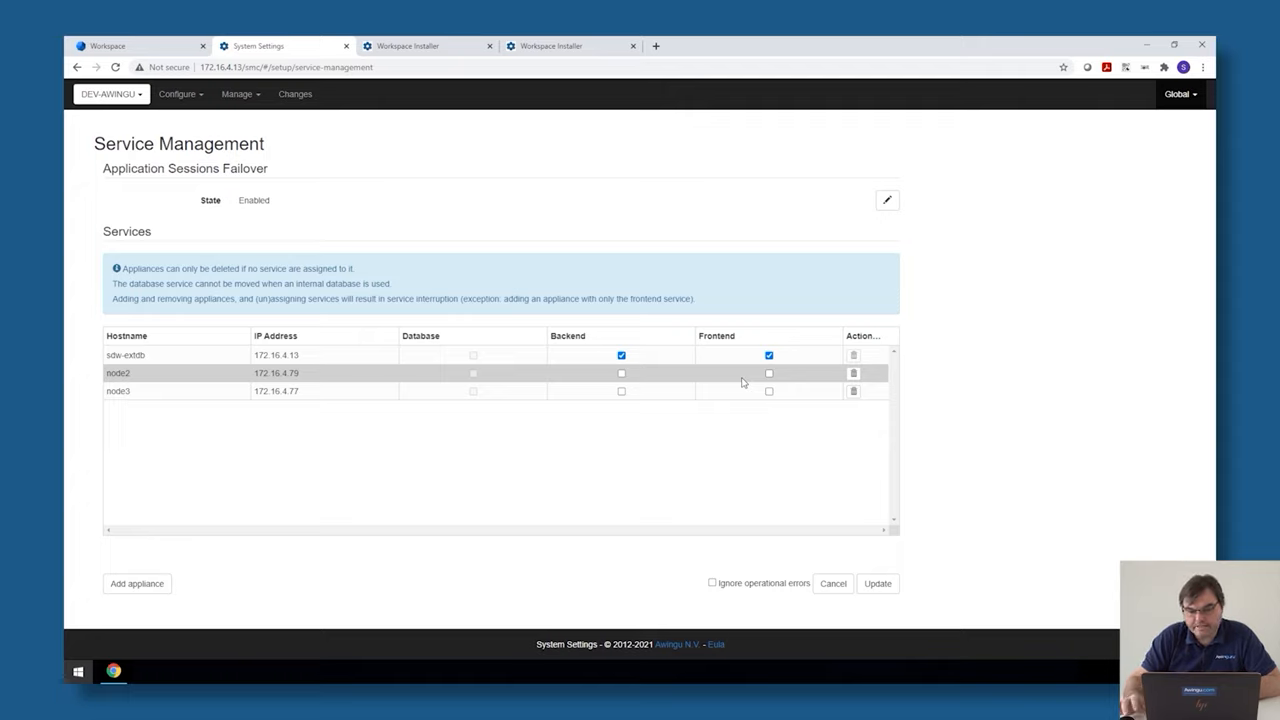
Step: Give node2 the Frontend and Backend services
left_click(769, 391)
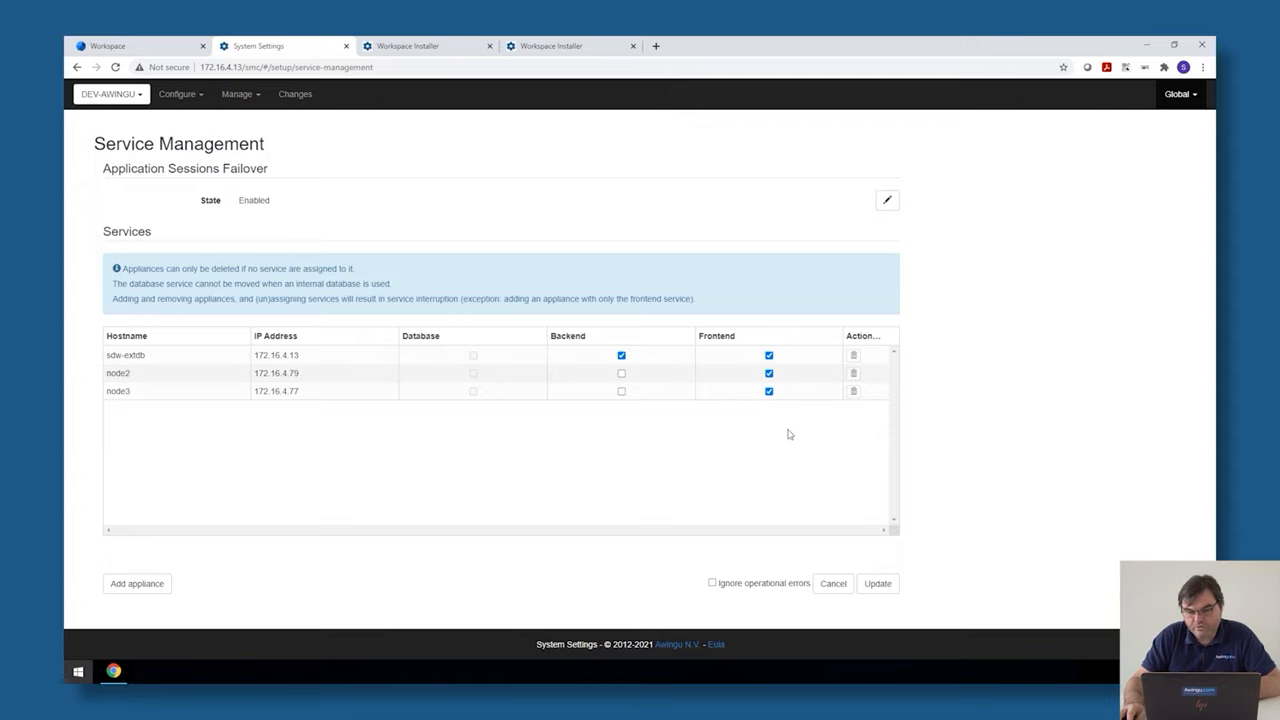
mouse_move(792, 446)
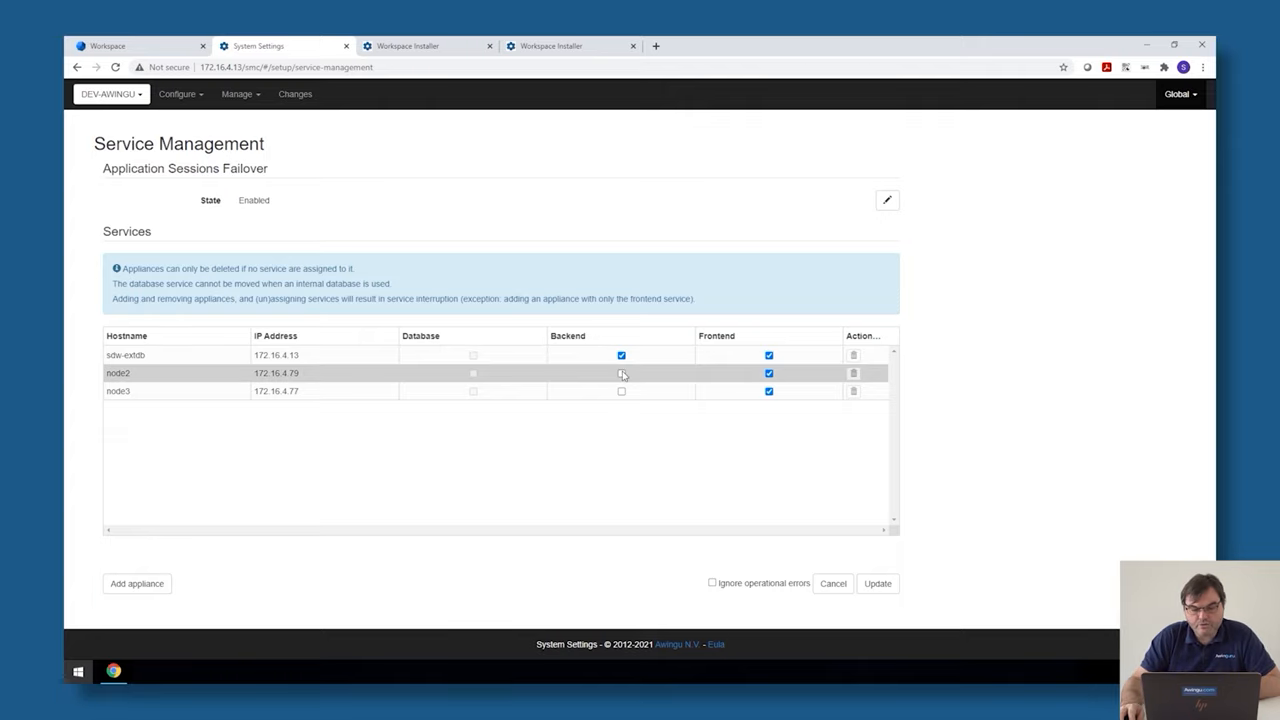
left_click(621, 391)
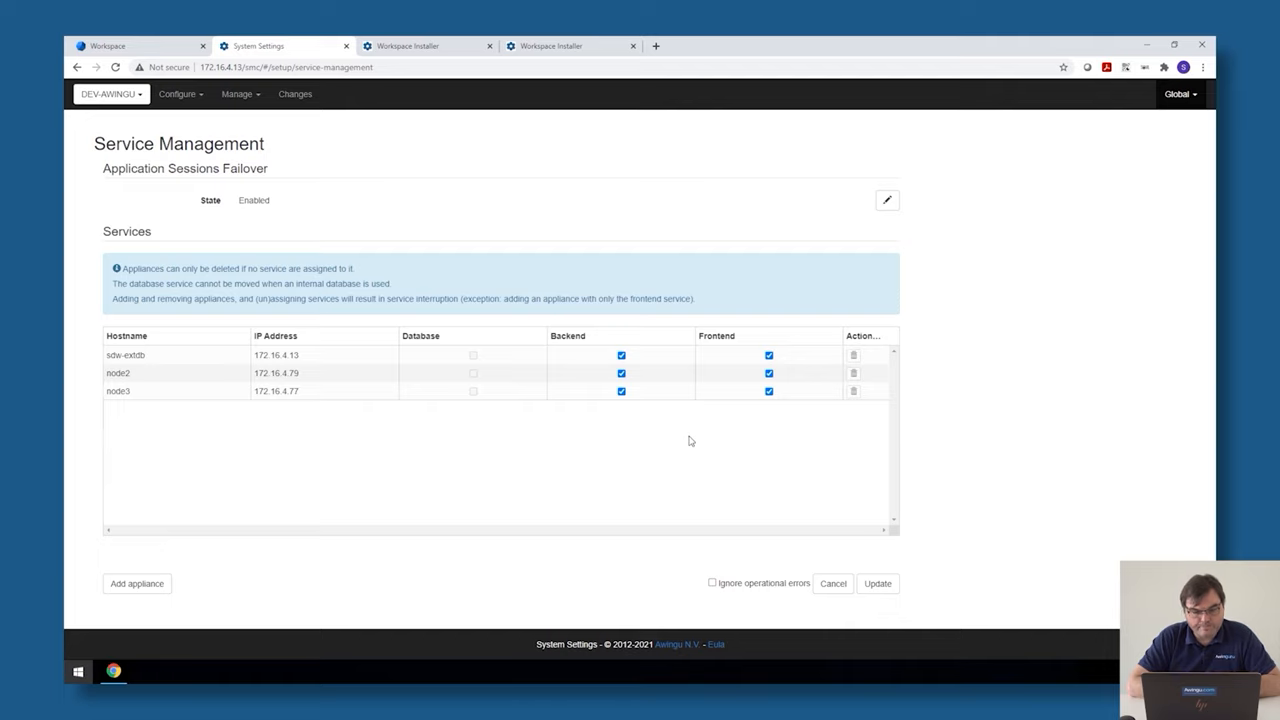
mouse_move(877, 583)
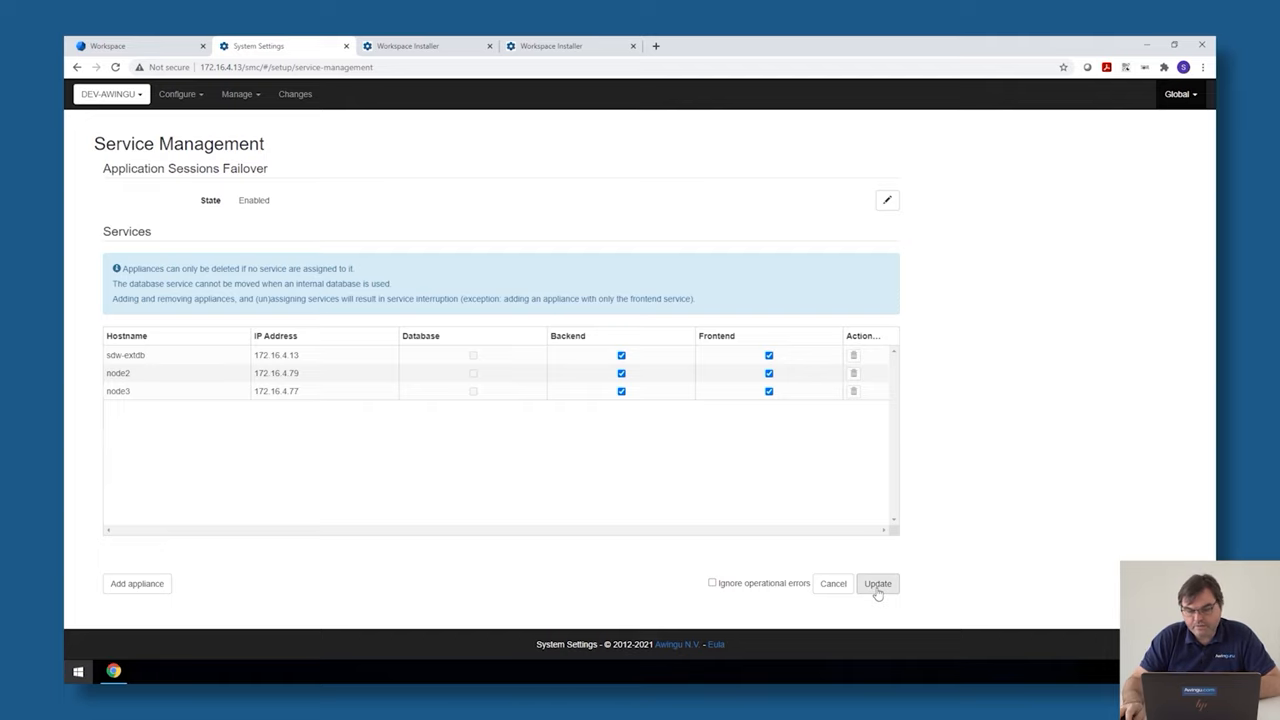
Step: Submit the service assignment update and confirm the service interruption warning
left_click(877, 583)
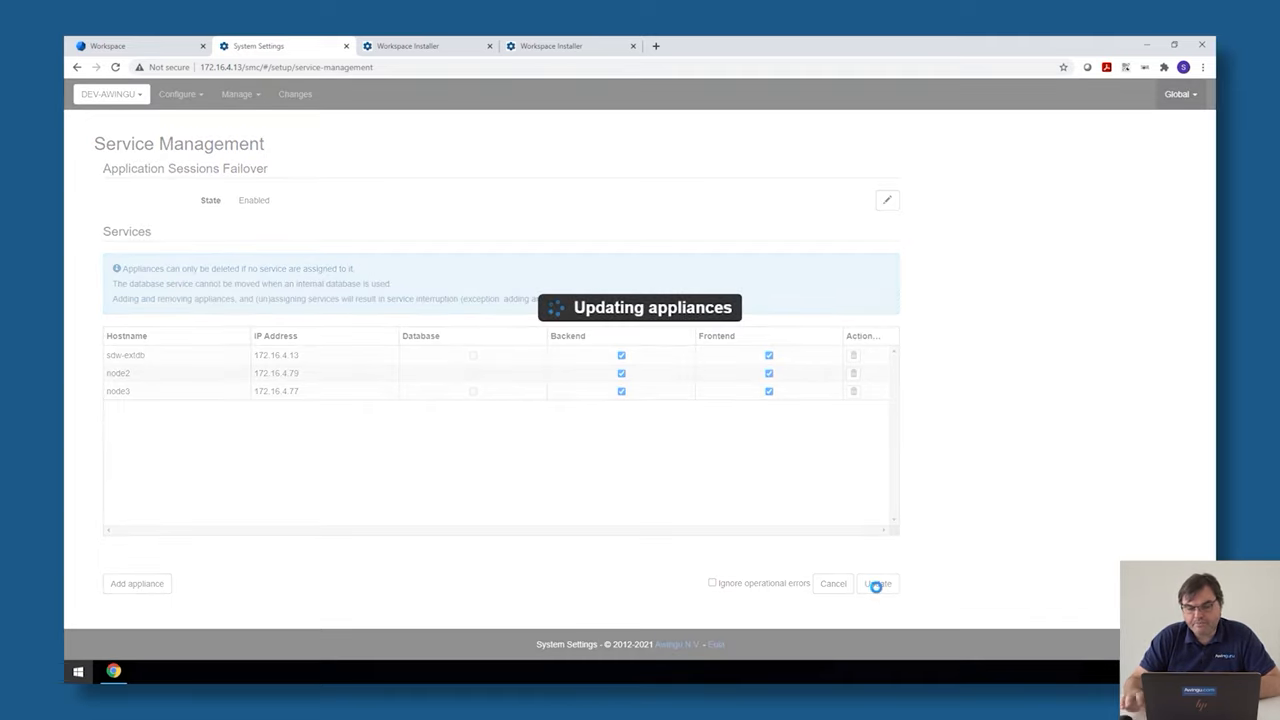
left_click(877, 583)
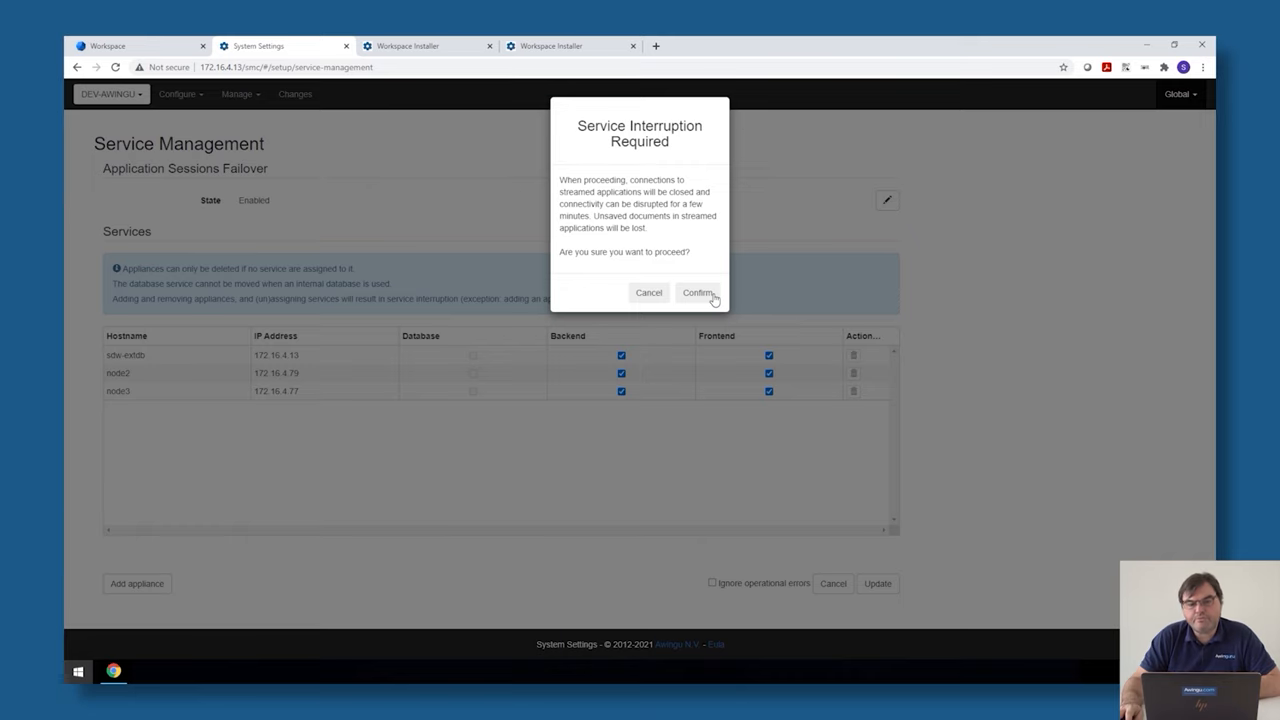
left_click(698, 292)
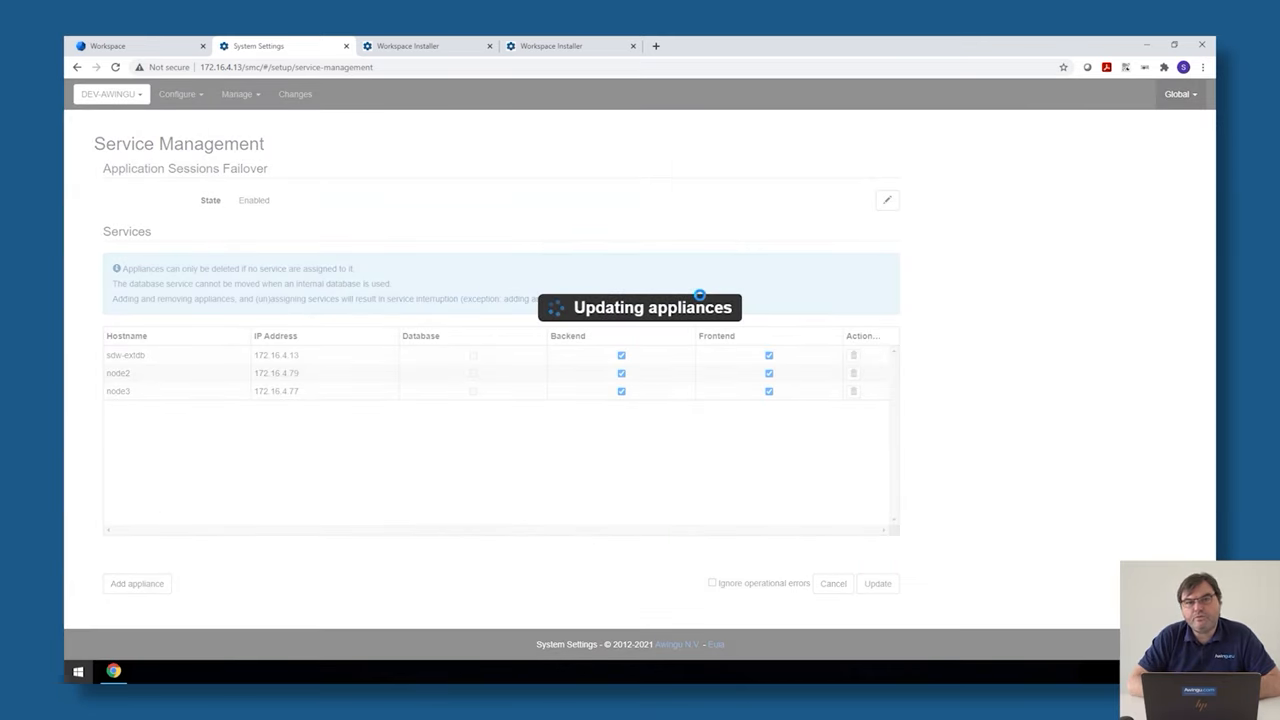
left_click(877, 583)
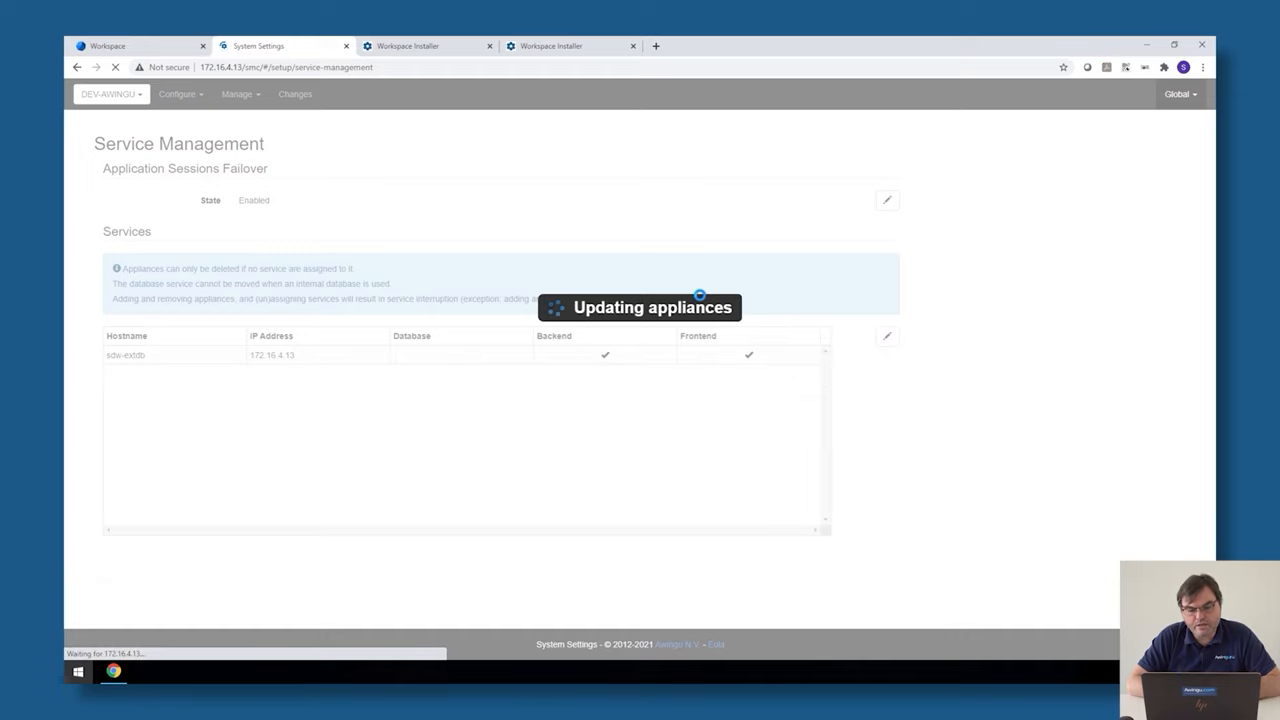